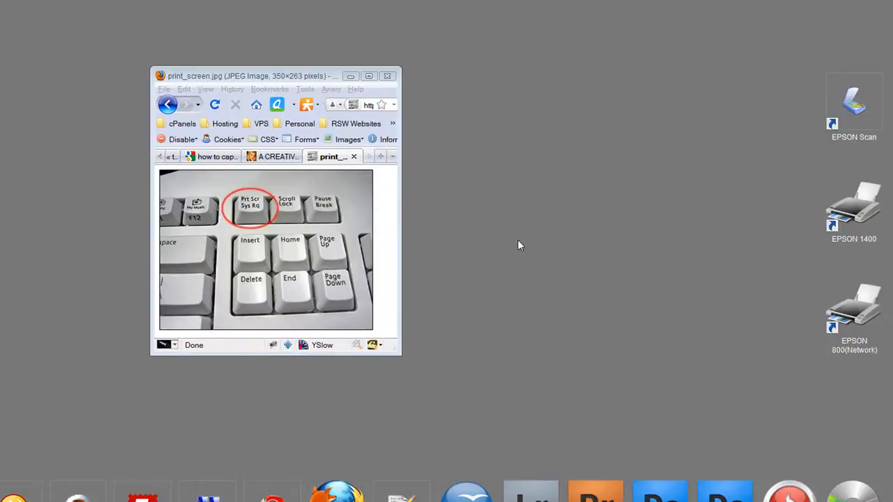
pyautogui.moveTo(521, 272)
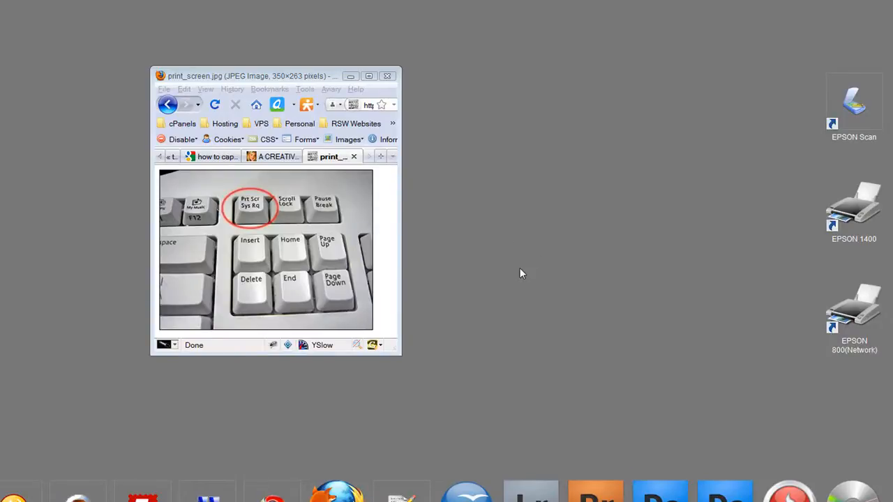
pyautogui.moveTo(347, 231)
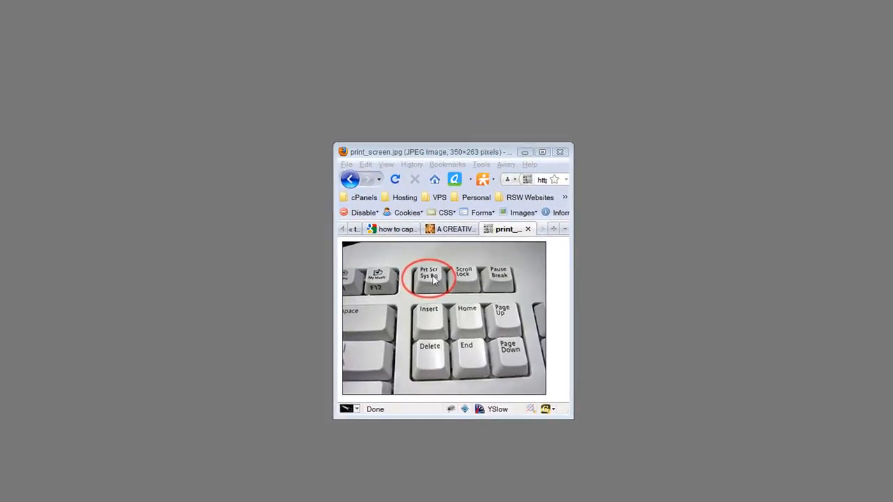
pyautogui.moveTo(436, 278)
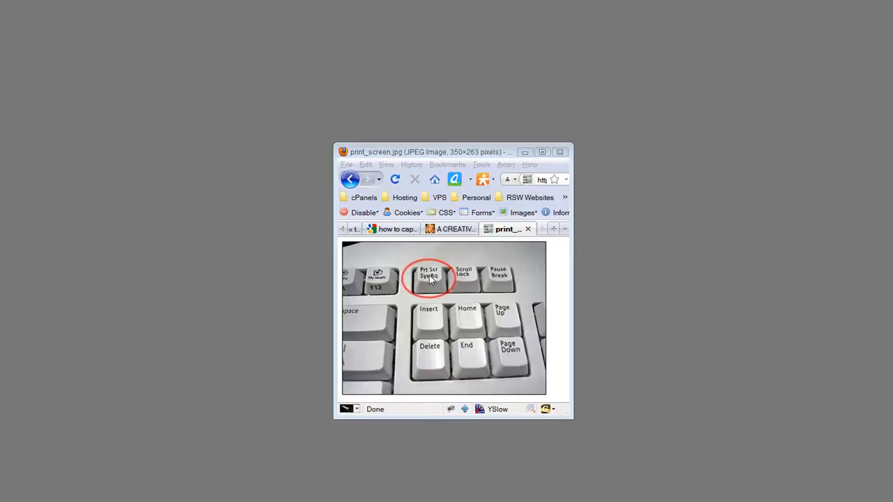
pyautogui.moveTo(656, 215)
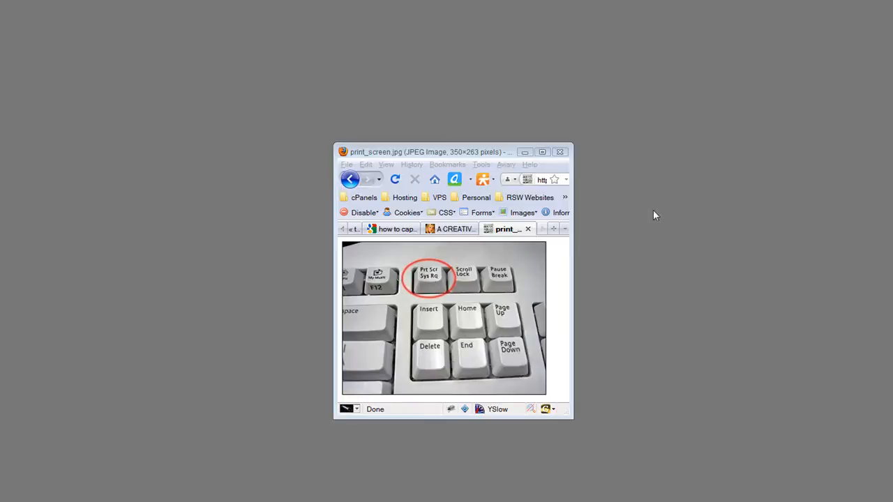
pyautogui.moveTo(310, 282)
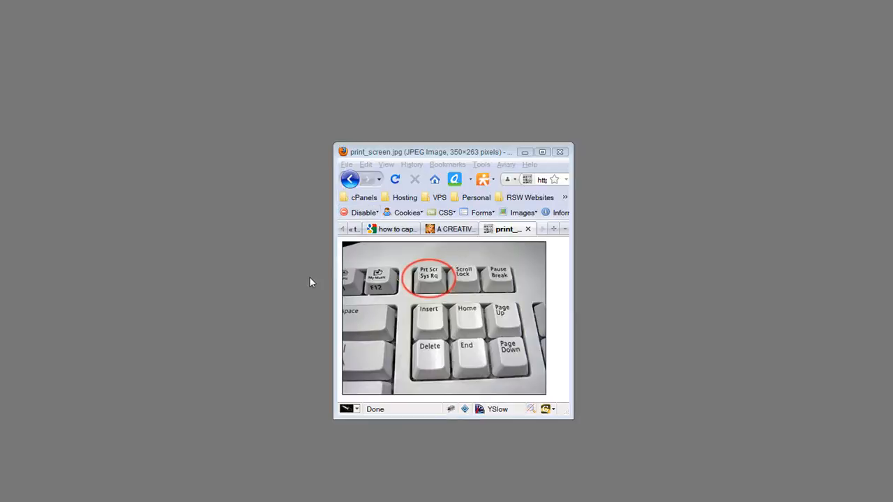
pyautogui.moveTo(434, 286)
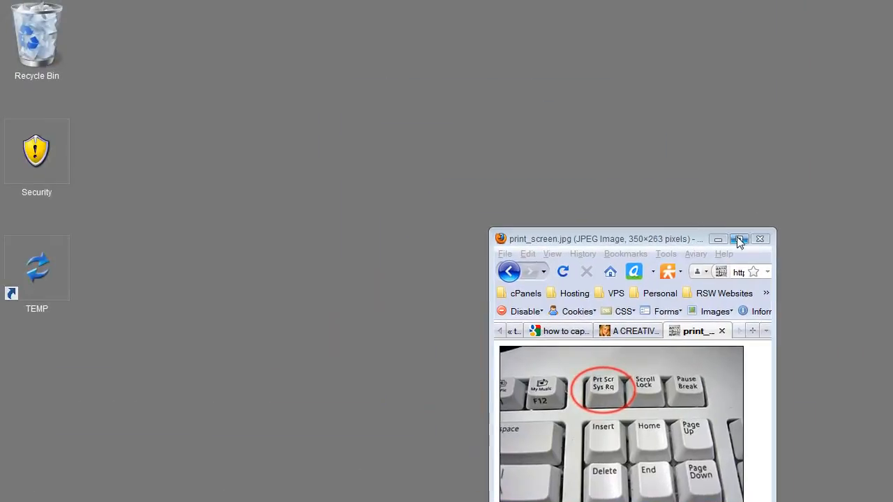
pyautogui.moveTo(739, 239)
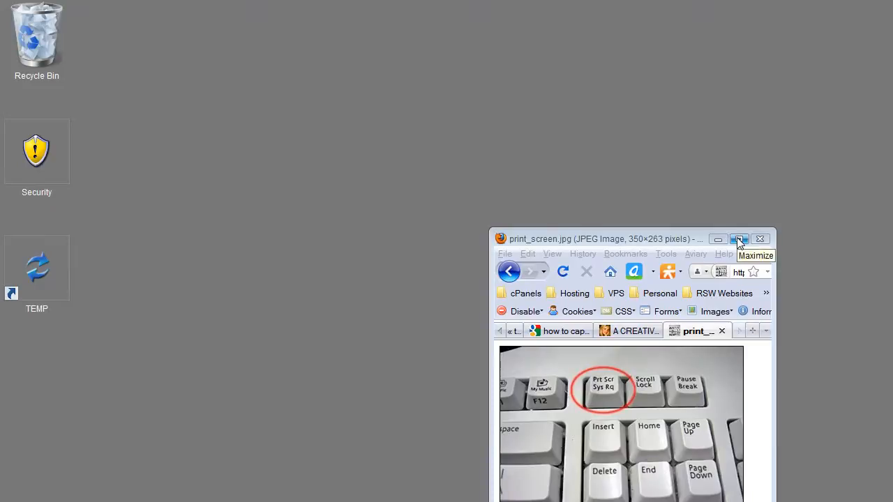
# - Maximize Firefox and switch to the A Creative Edge in Photography tab
pyautogui.click(739, 239)
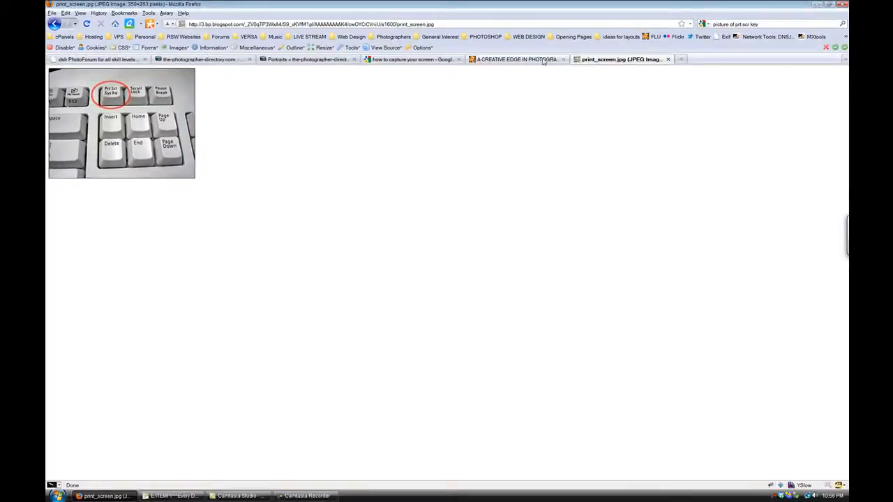
pyautogui.click(516, 59)
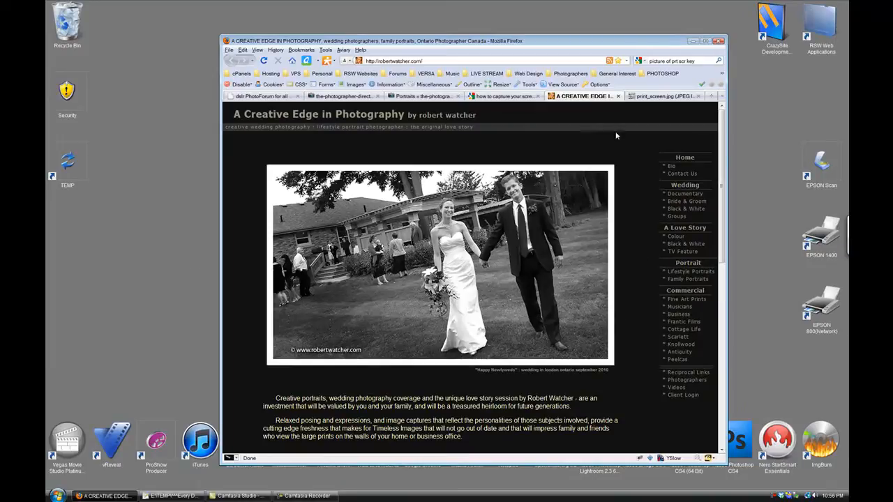
pyautogui.moveTo(495, 261)
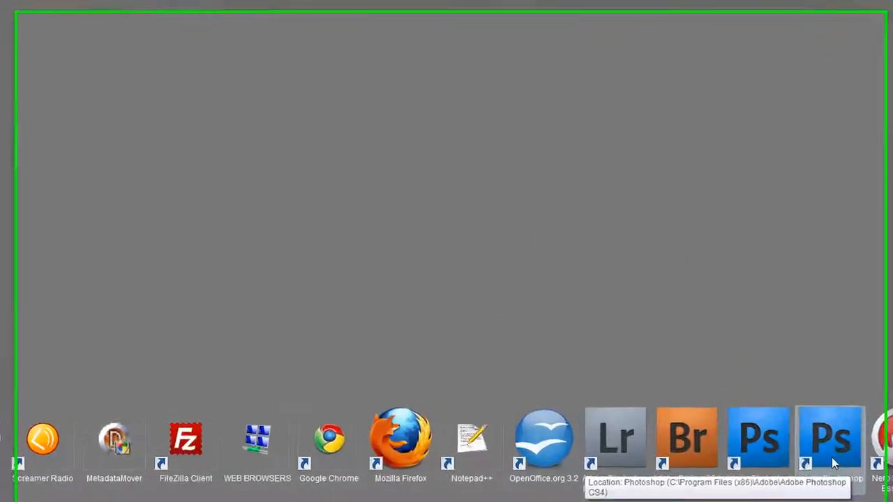
# - Launch Photoshop CS4 and create a new white 1900×1200 pixel document, Untitled-1
pyautogui.doubleClick(830, 438)
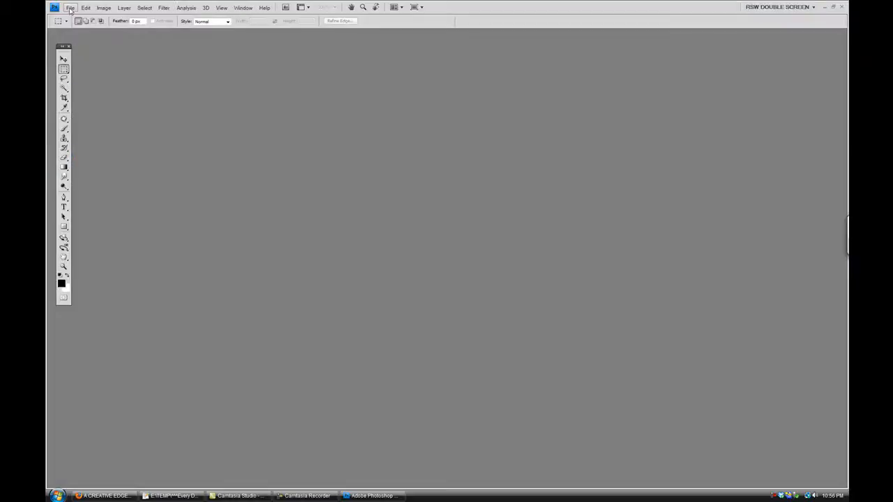
pyautogui.click(70, 8)
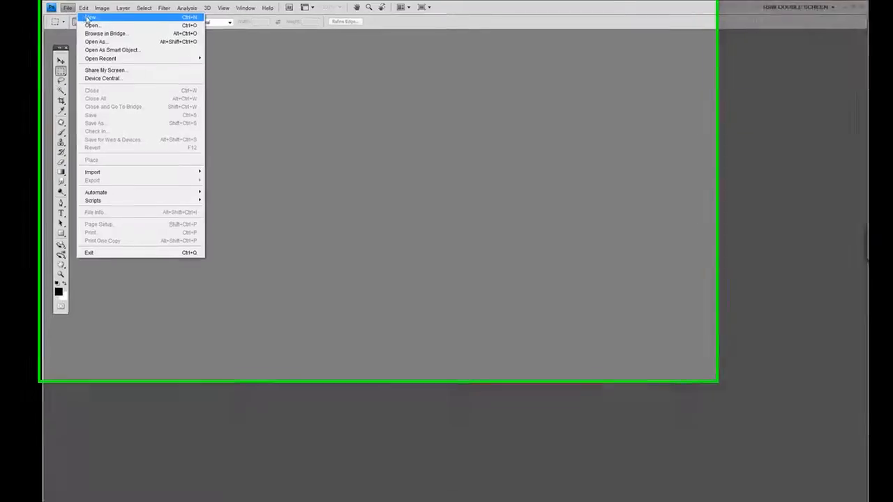
pyautogui.click(90, 17)
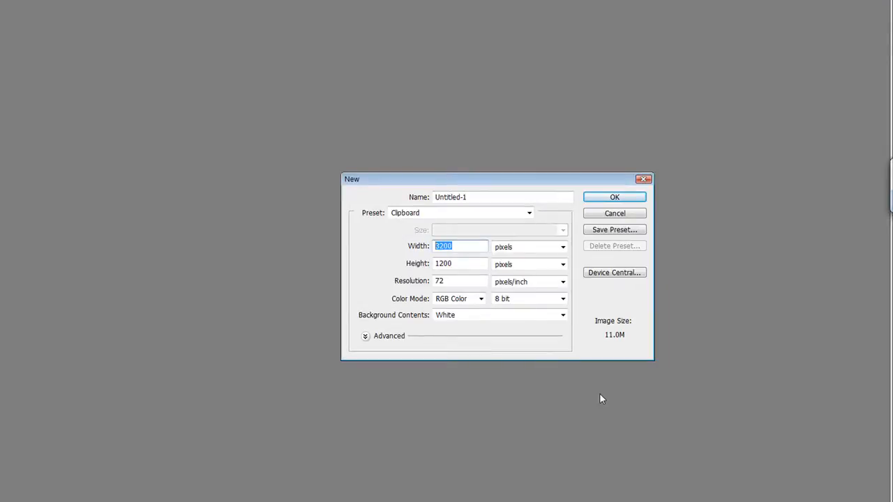
pyautogui.write('19')
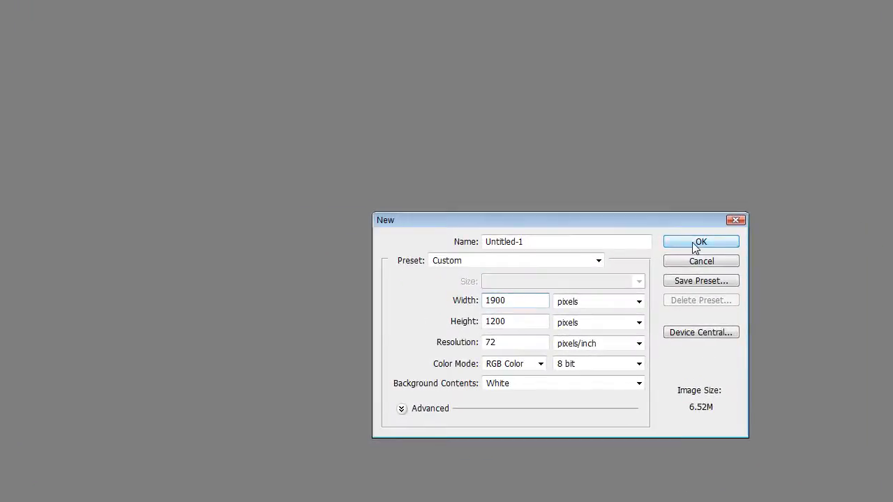
pyautogui.click(700, 242)
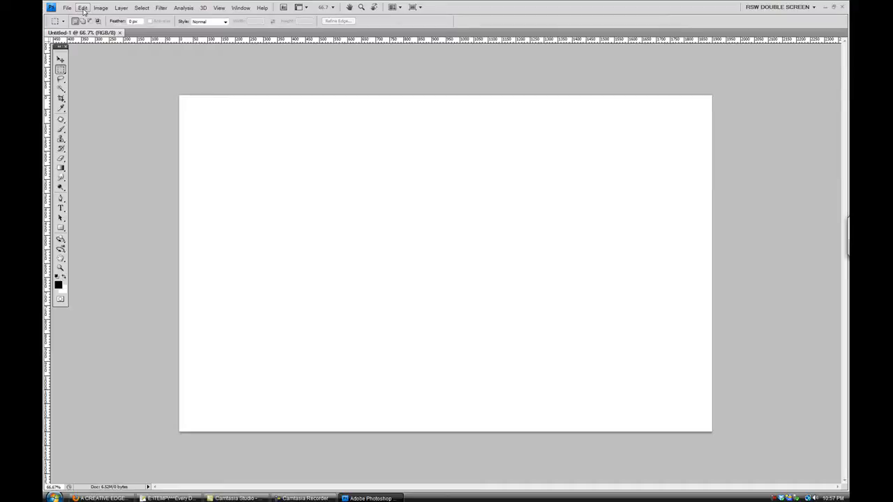
# - Paste the captured desktop screenshot into Untitled-1 as a new layer
pyautogui.click(82, 8)
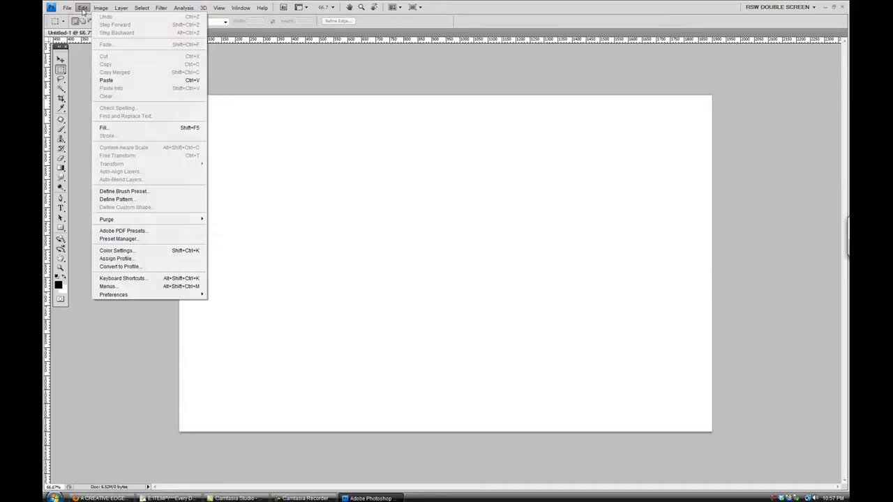
pyautogui.moveTo(106, 80)
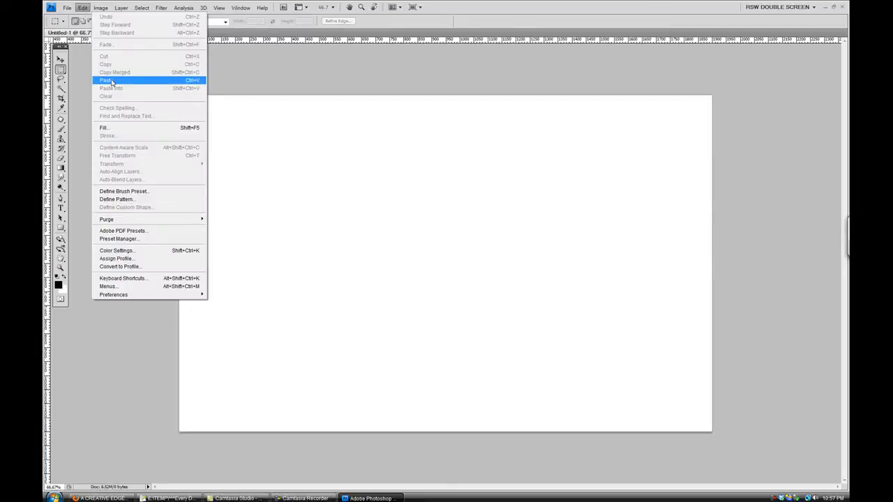
pyautogui.click(105, 80)
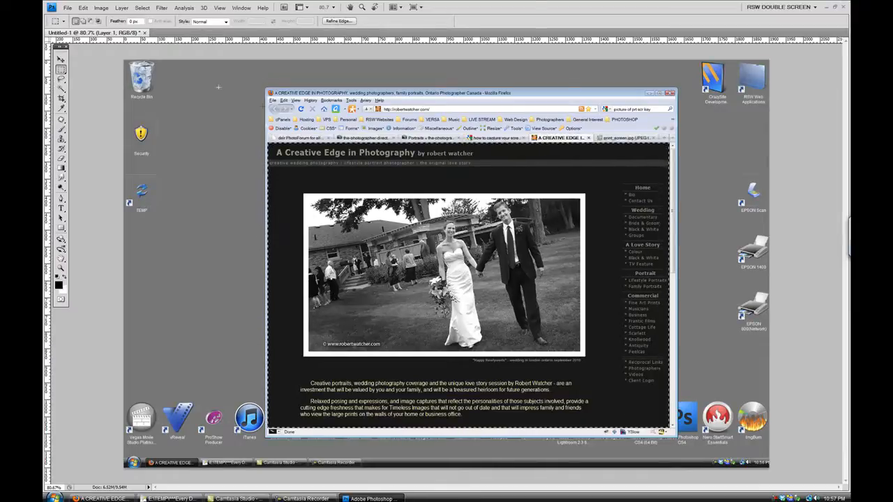
# - Crop the image to the website page and zoom the view to 100%
pyautogui.click(75, 9)
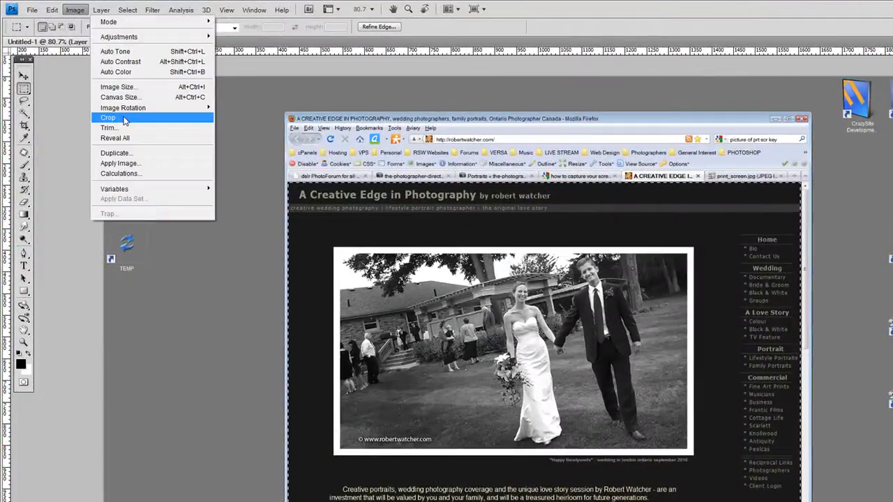
pyautogui.click(108, 117)
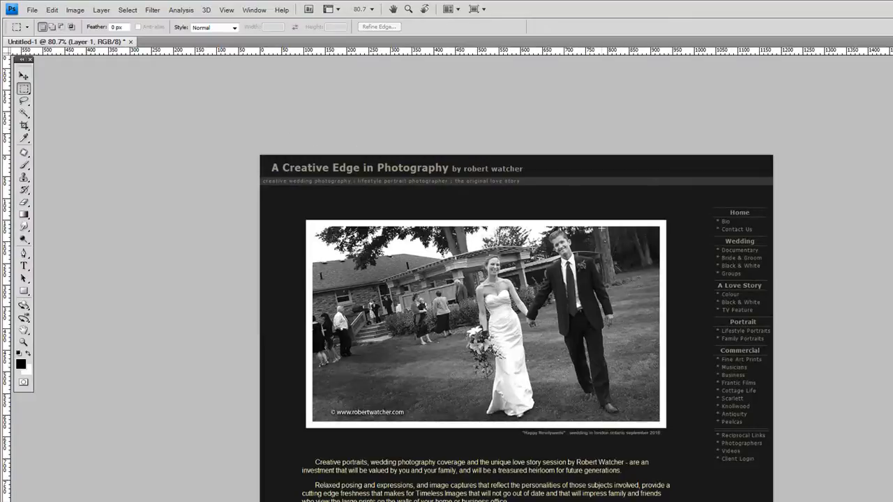
pyautogui.click(226, 9)
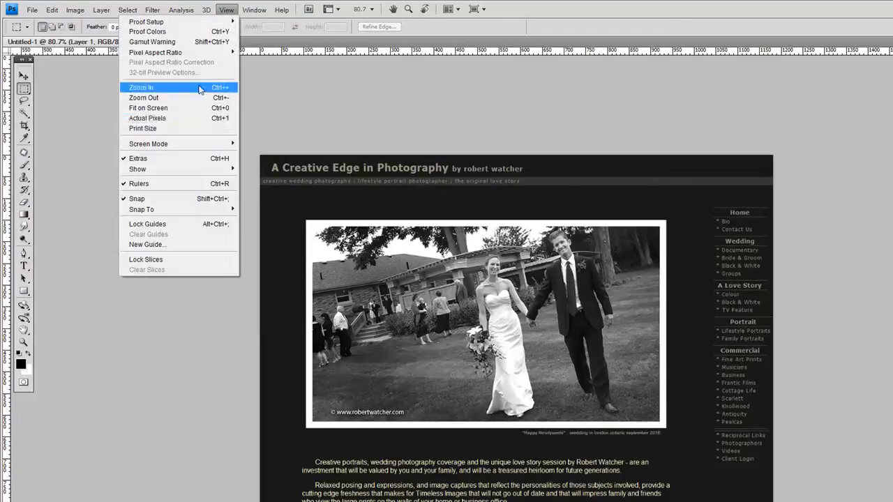
pyautogui.click(141, 87)
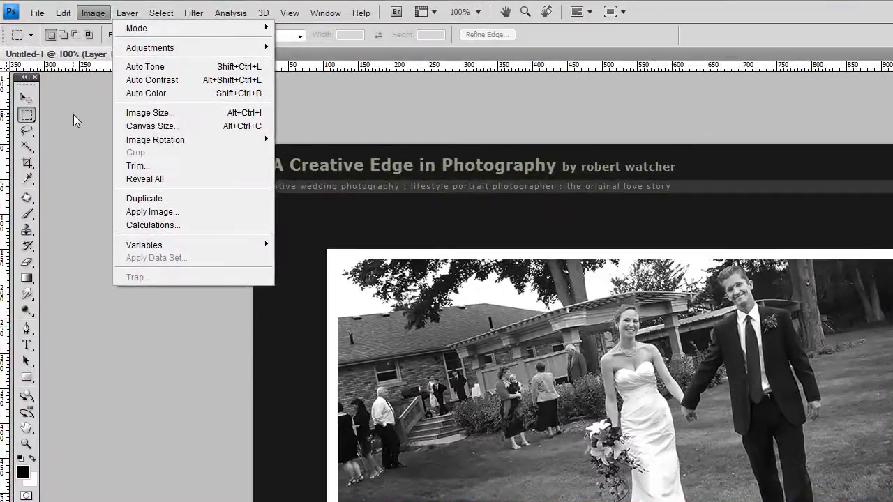
# - Resize the image to 750 pixels wide (750×532) with Constrain Proportions on
pyautogui.click(93, 13)
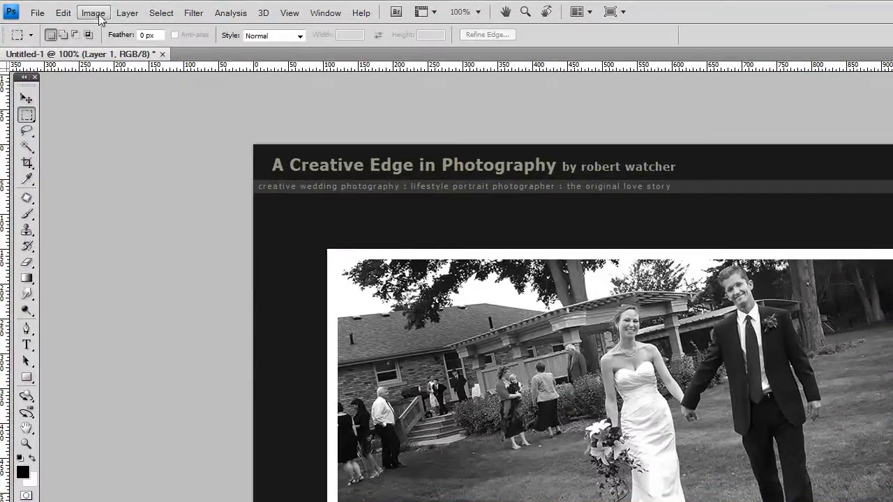
pyautogui.click(93, 13)
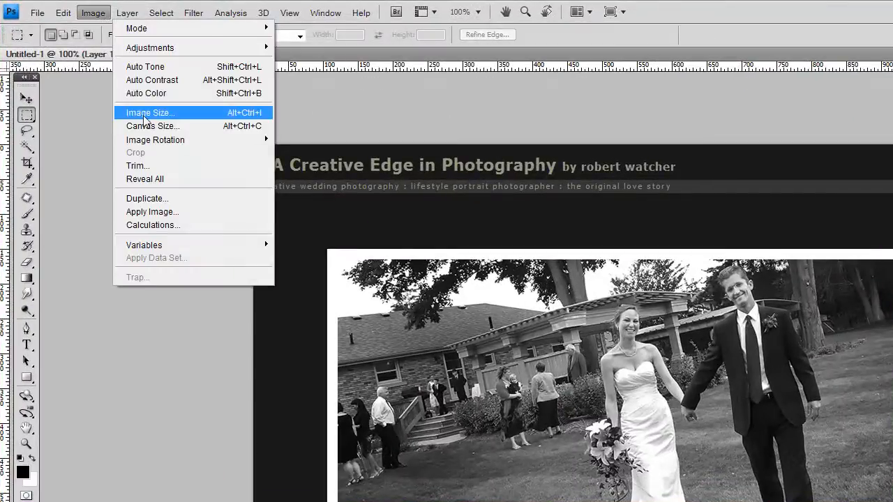
pyautogui.click(149, 112)
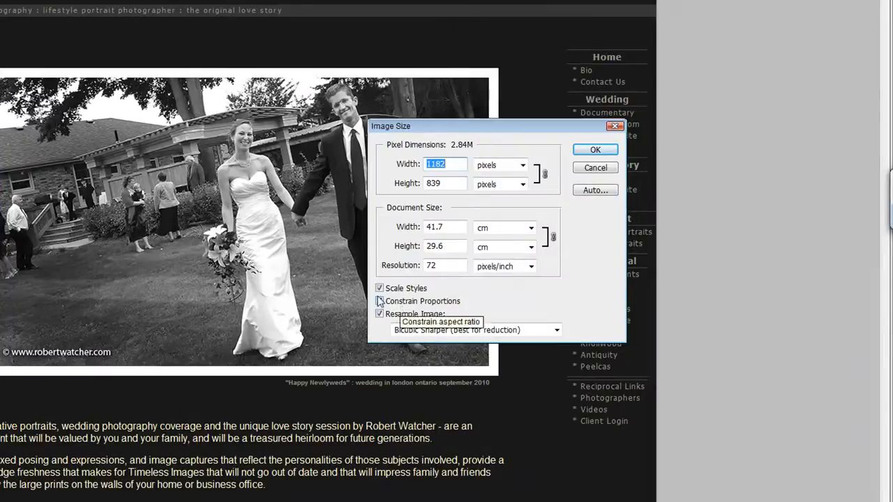
pyautogui.click(379, 300)
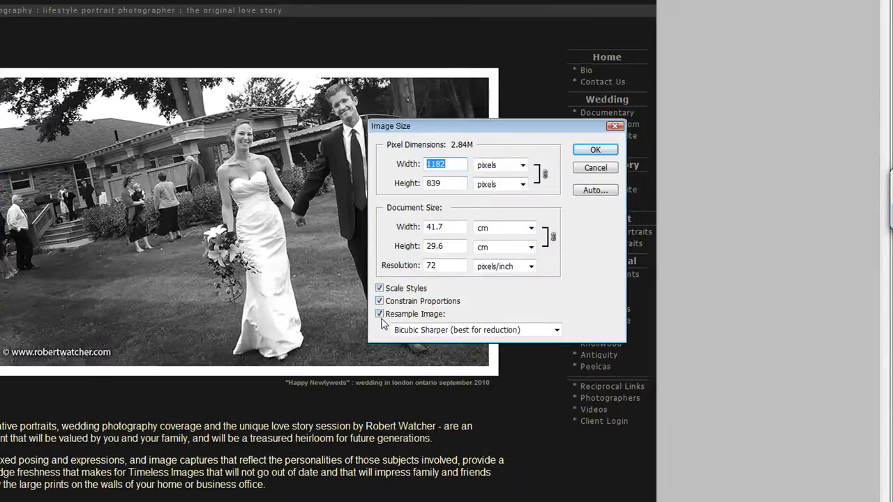
pyautogui.moveTo(413, 305)
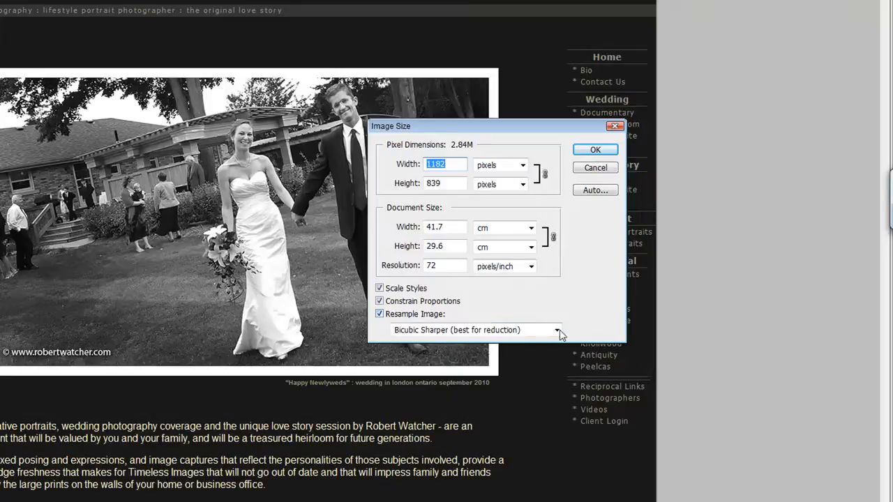
pyautogui.click(556, 330)
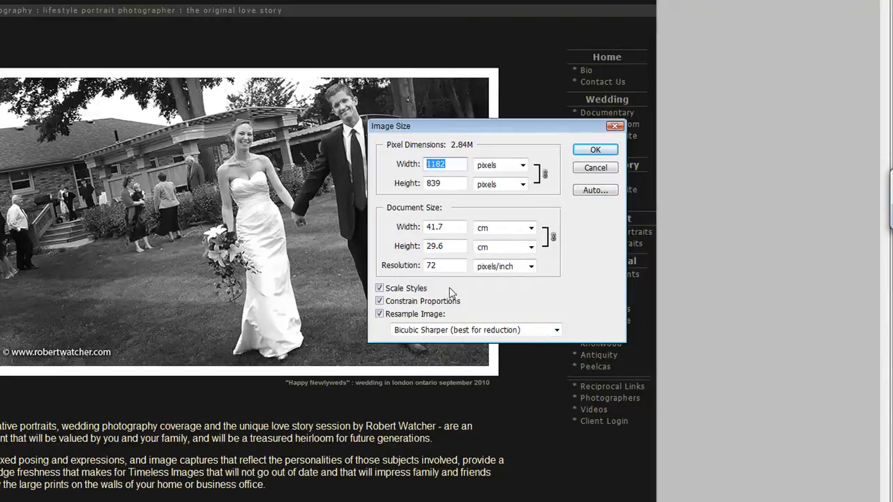
pyautogui.write('750')
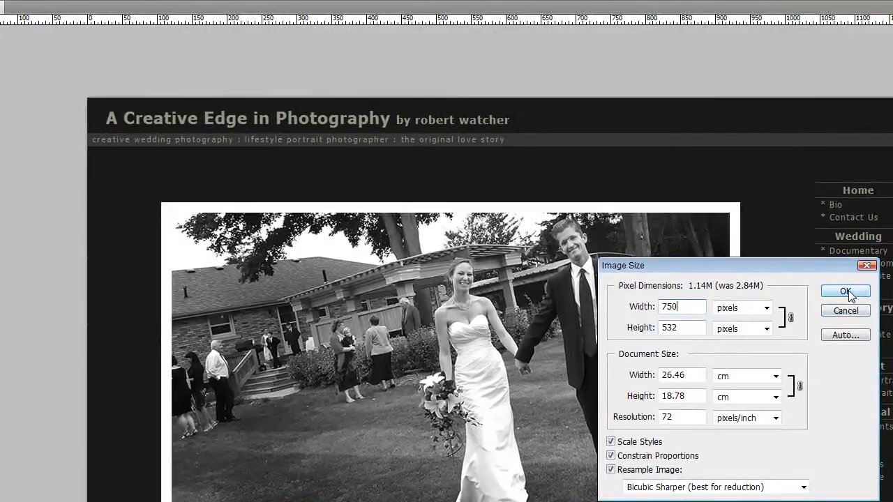
pyautogui.click(845, 291)
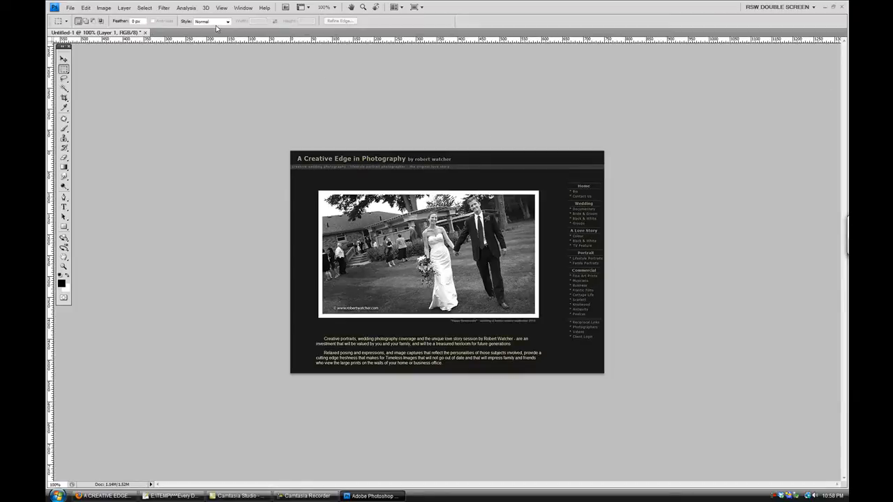
# - Apply a 0.2-pixel Gaussian Blur and switch to the Move tool
pyautogui.click(164, 8)
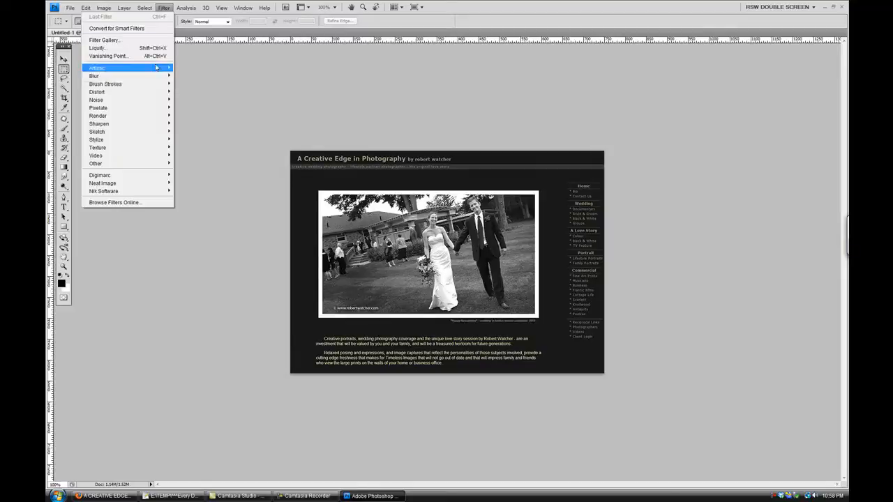
pyautogui.moveTo(94, 76)
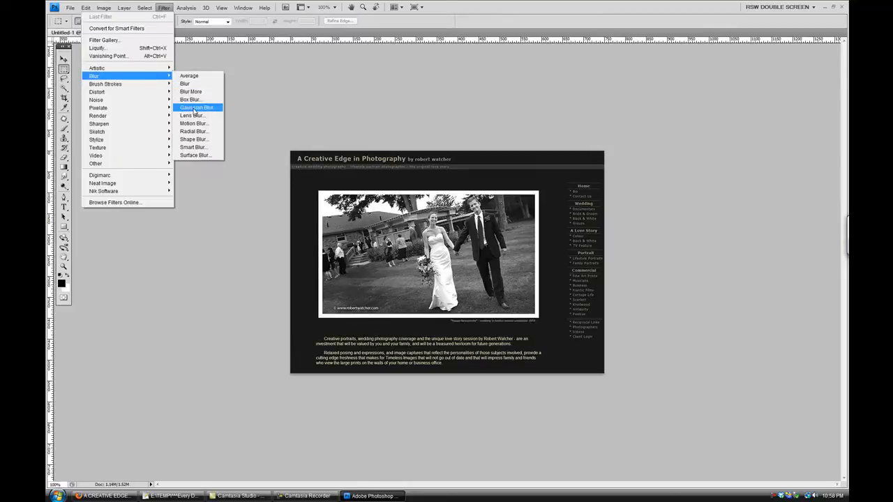
pyautogui.click(196, 107)
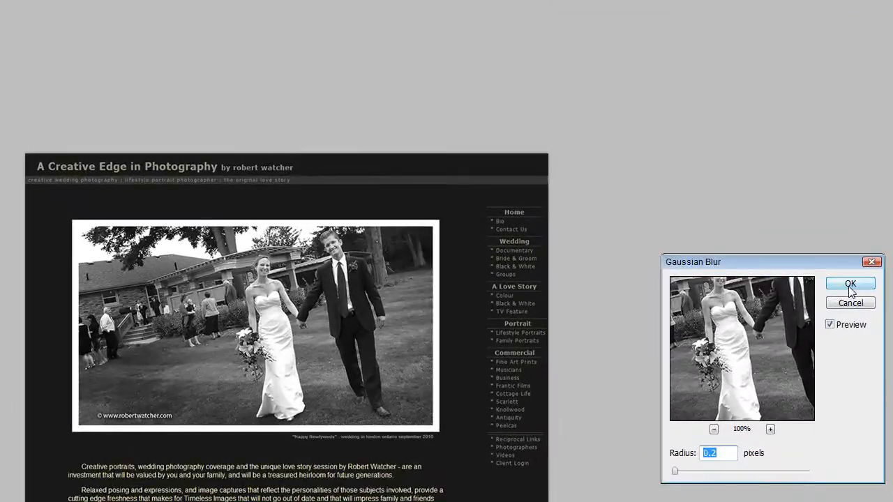
pyautogui.click(849, 283)
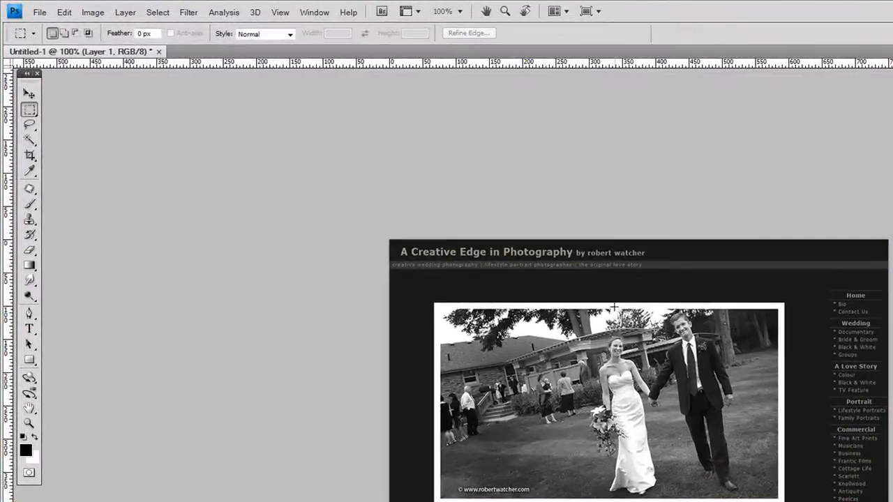
pyautogui.click(29, 93)
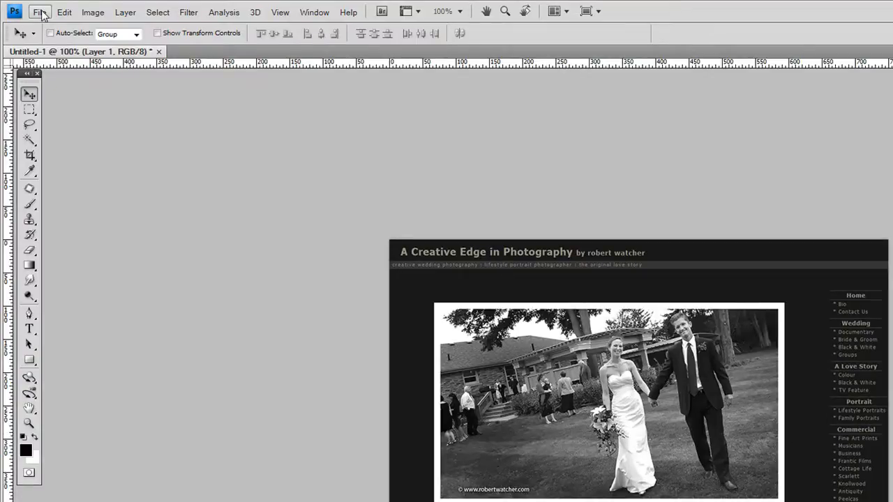
# - Export with Save for Web & Devices as a quality-60 JPEG and proceed to save
pyautogui.click(40, 12)
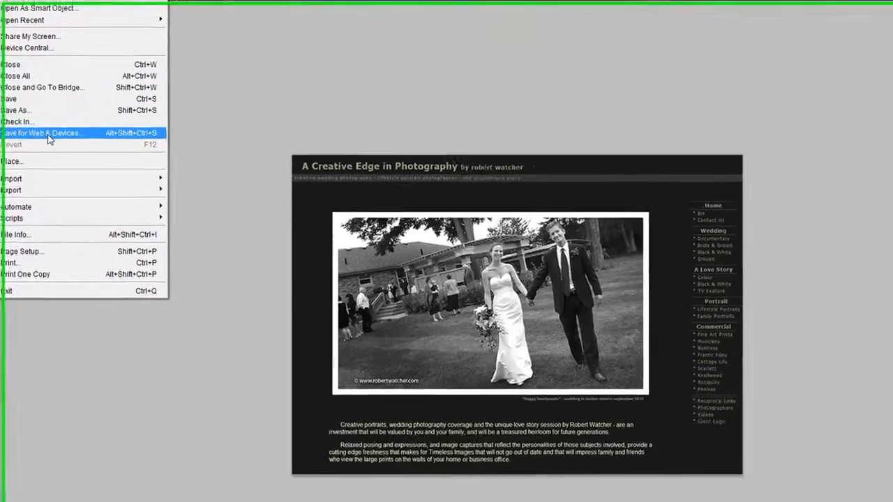
pyautogui.click(43, 132)
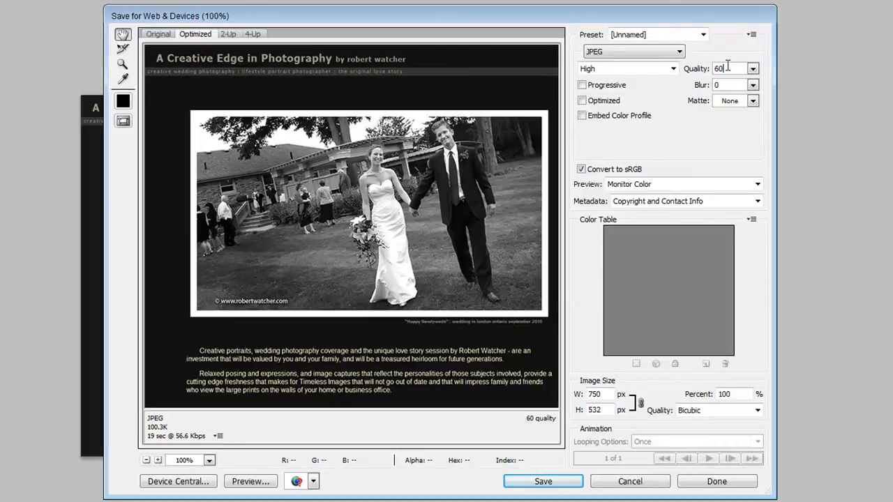
pyautogui.moveTo(753, 69)
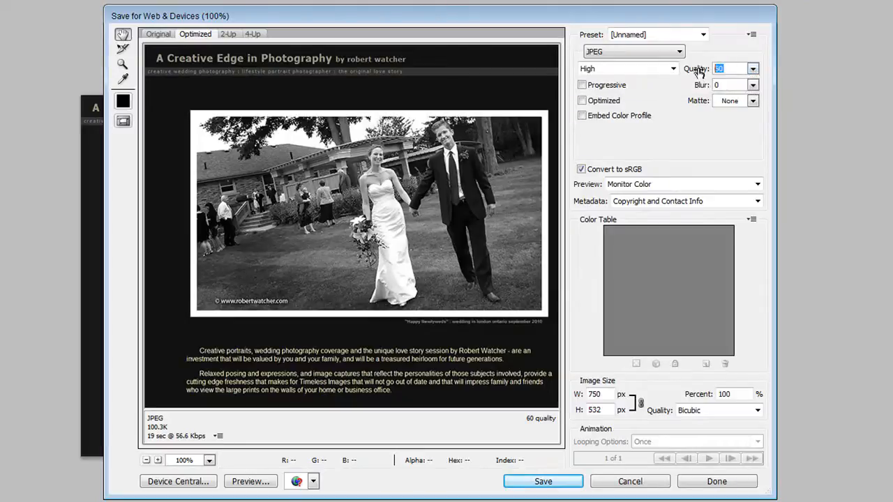
pyautogui.moveTo(718, 69)
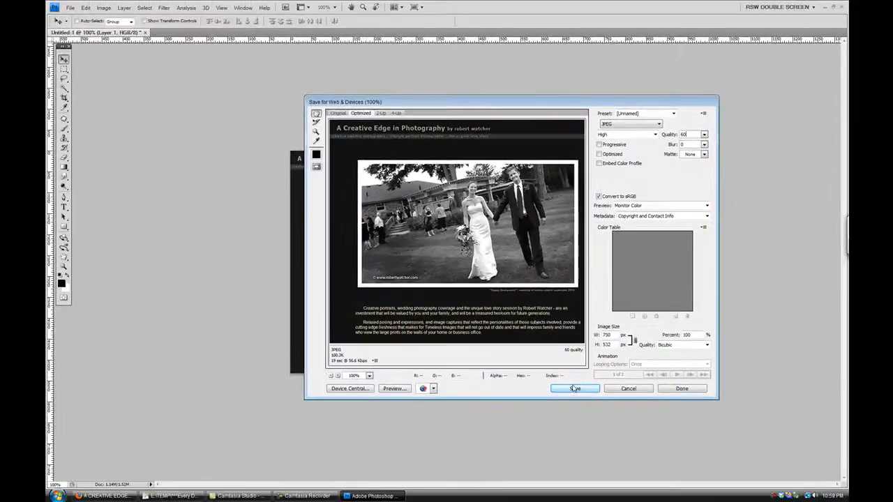
pyautogui.click(574, 389)
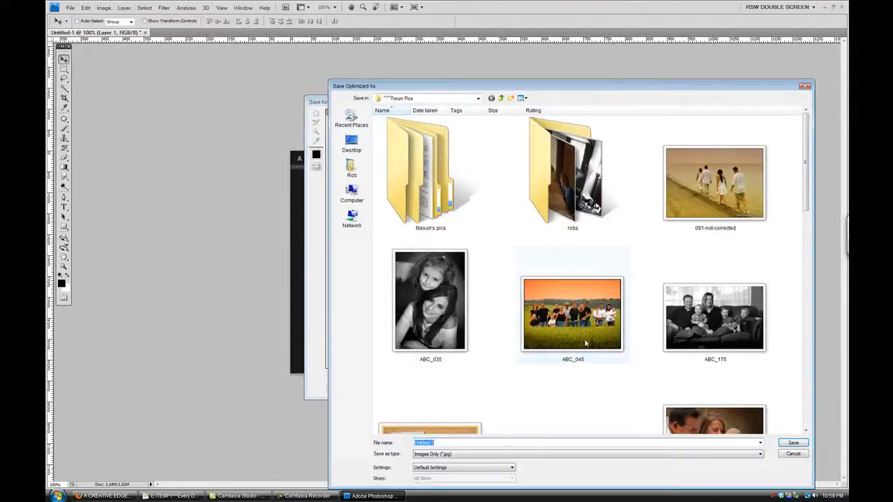